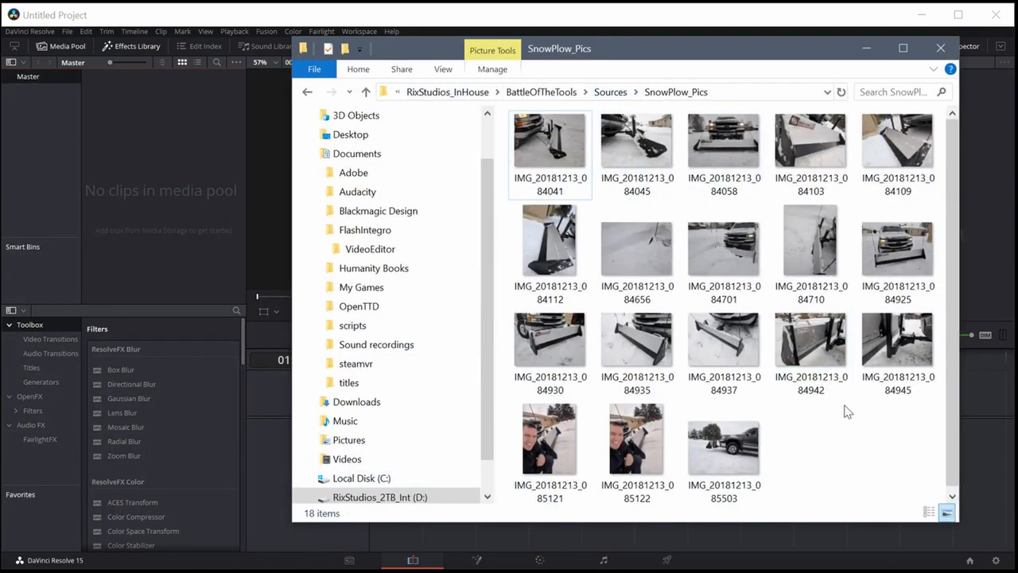
- Import the SnowPlow_Pics and plow_unboxing folders from Sources into the Media Pool, then minimize Explorer
click(610, 91)
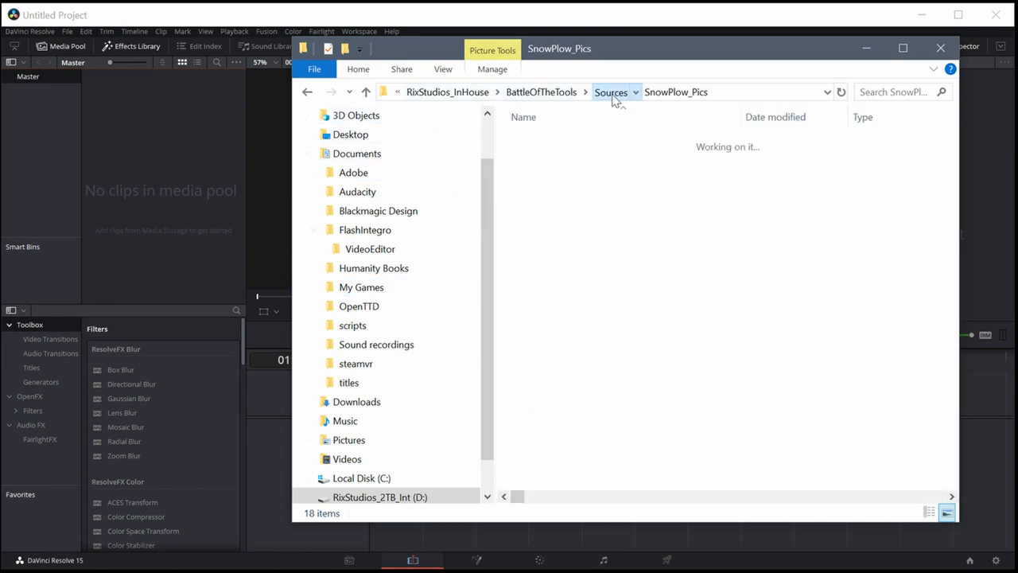
click(611, 92)
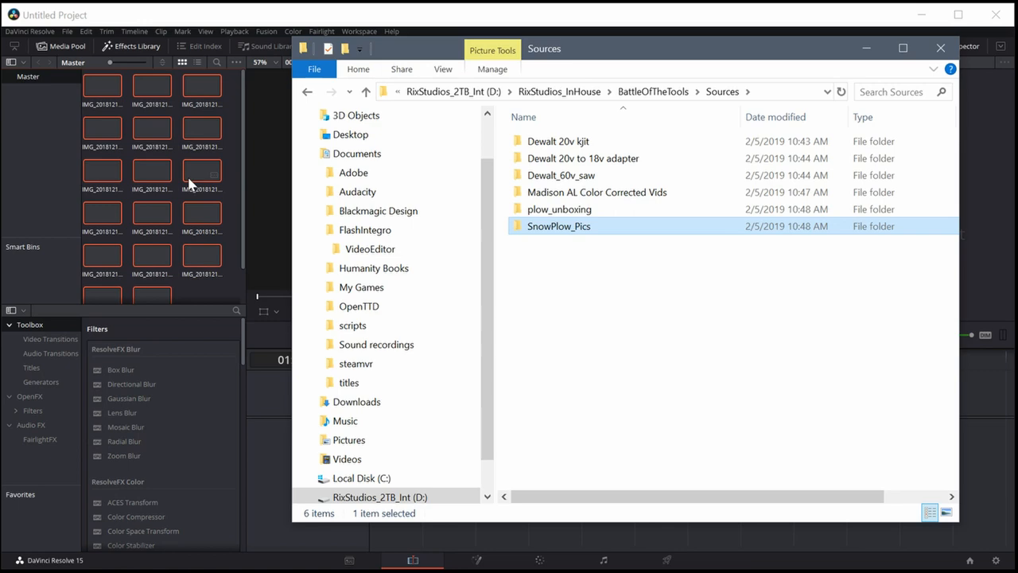
click(940, 47)
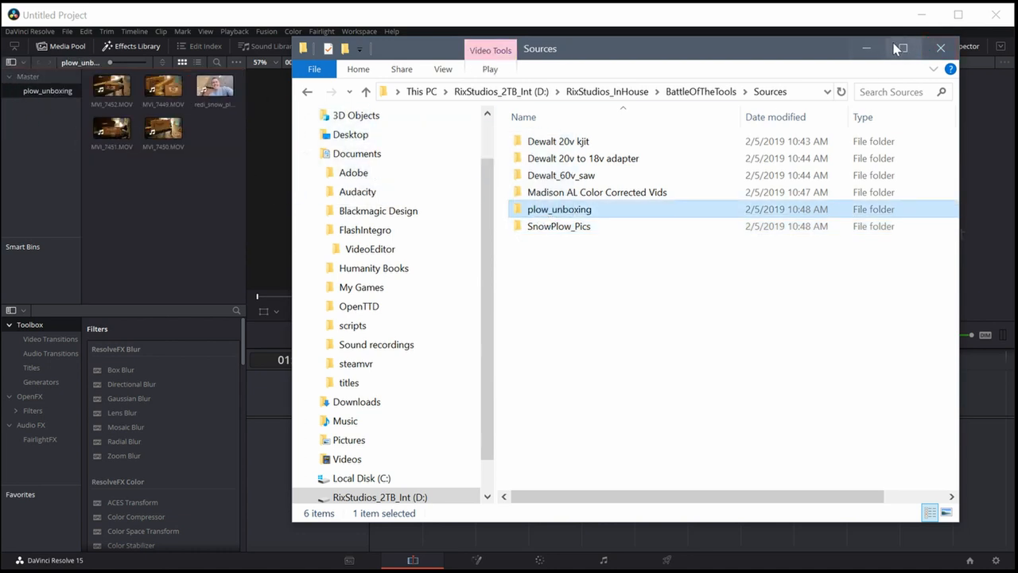
click(939, 47)
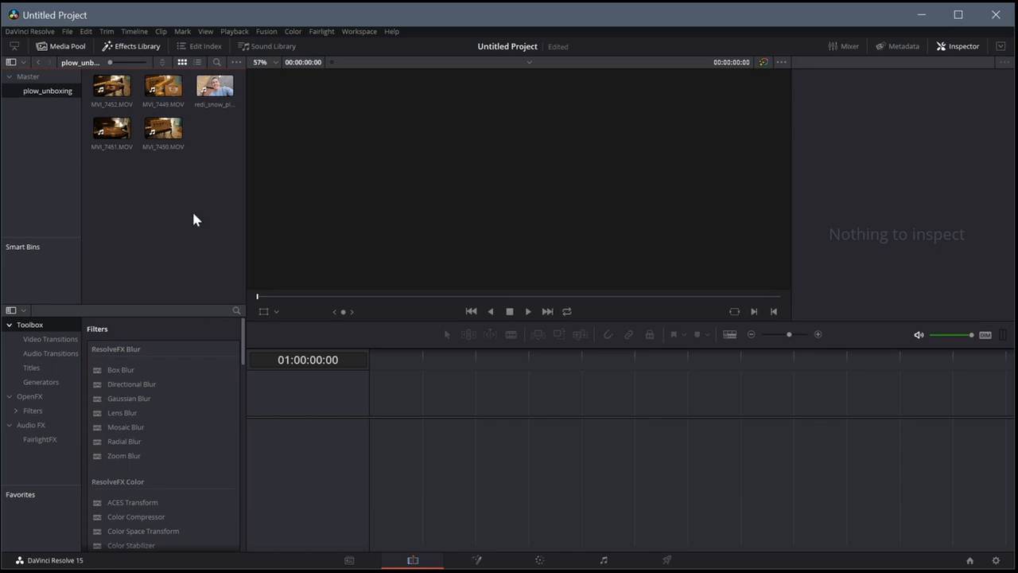
- Place the snowplow photos on Video 1 and load MVI_7450 from plow_unboxing into the source viewer
click(163, 85)
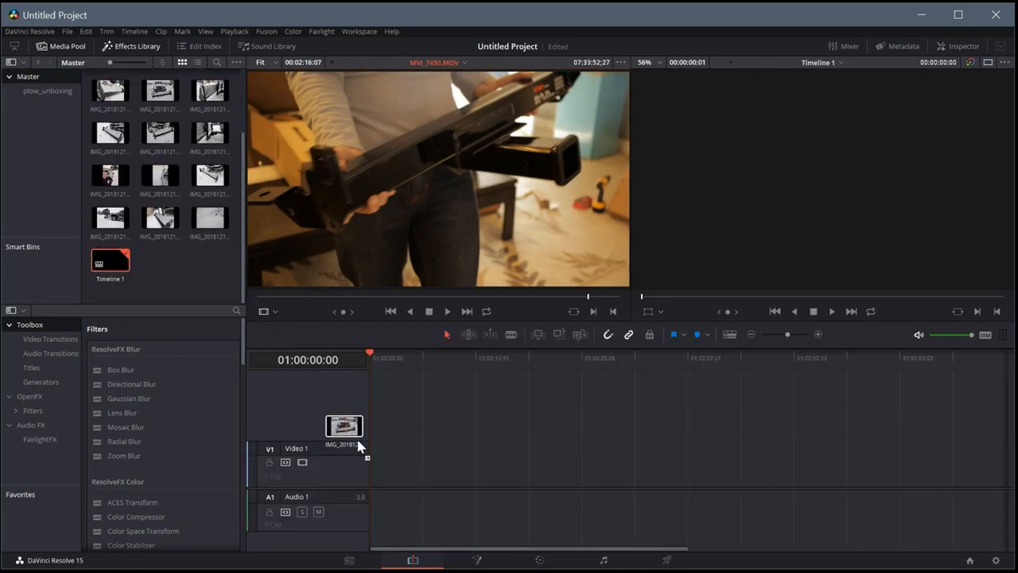
drag(344, 425, 359, 454)
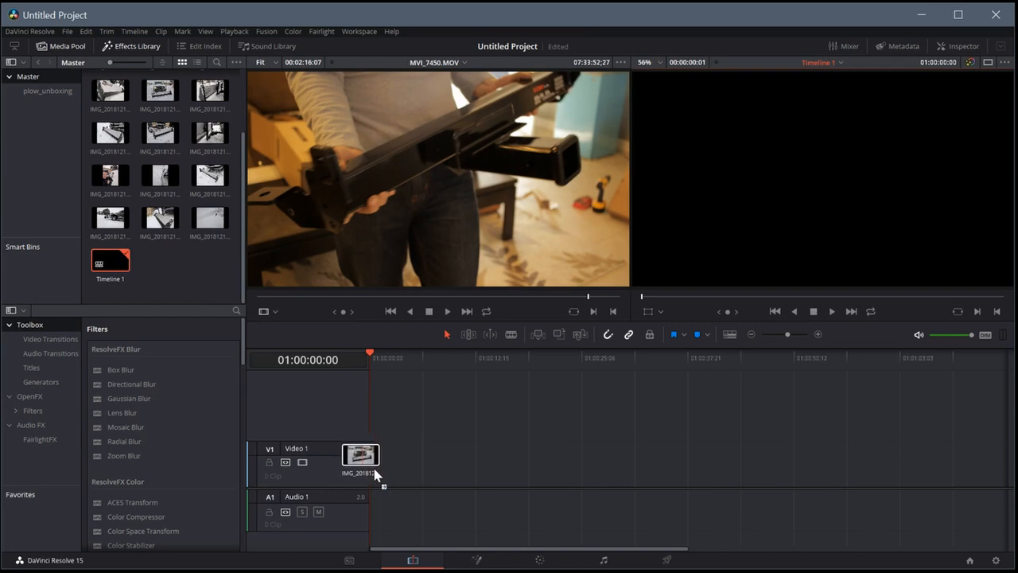
drag(110, 219, 389, 464)
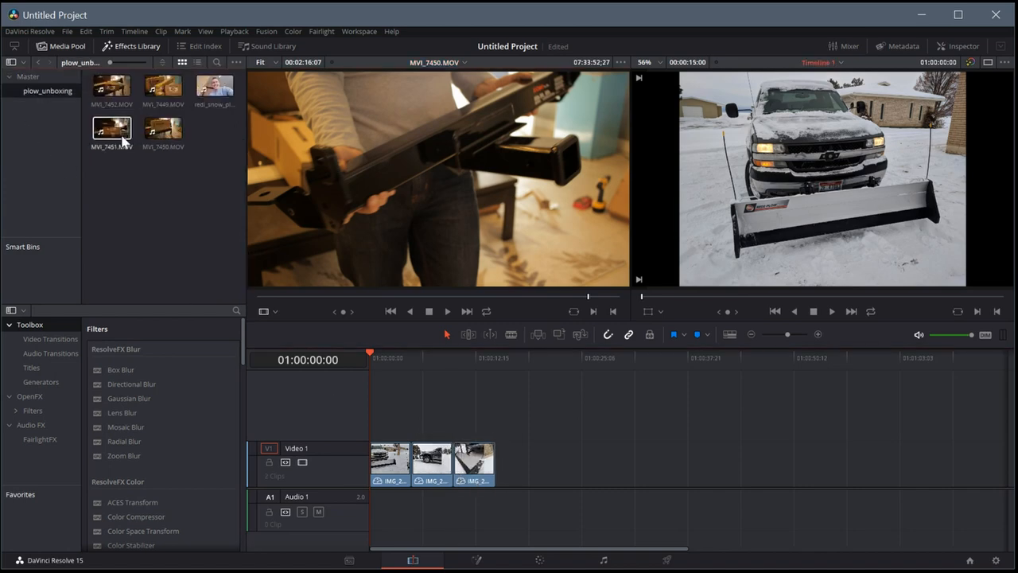
click(163, 129)
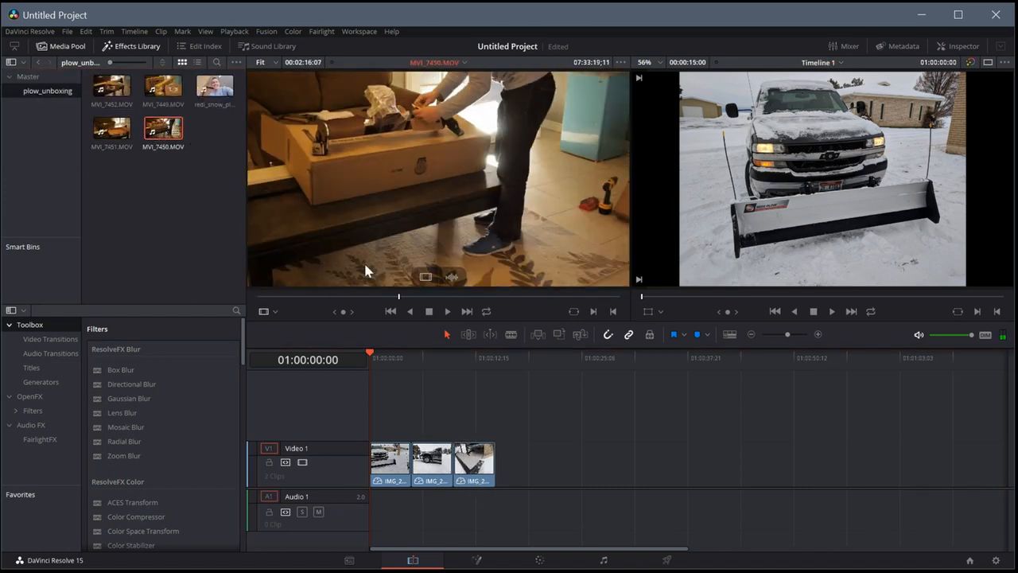
click(447, 311)
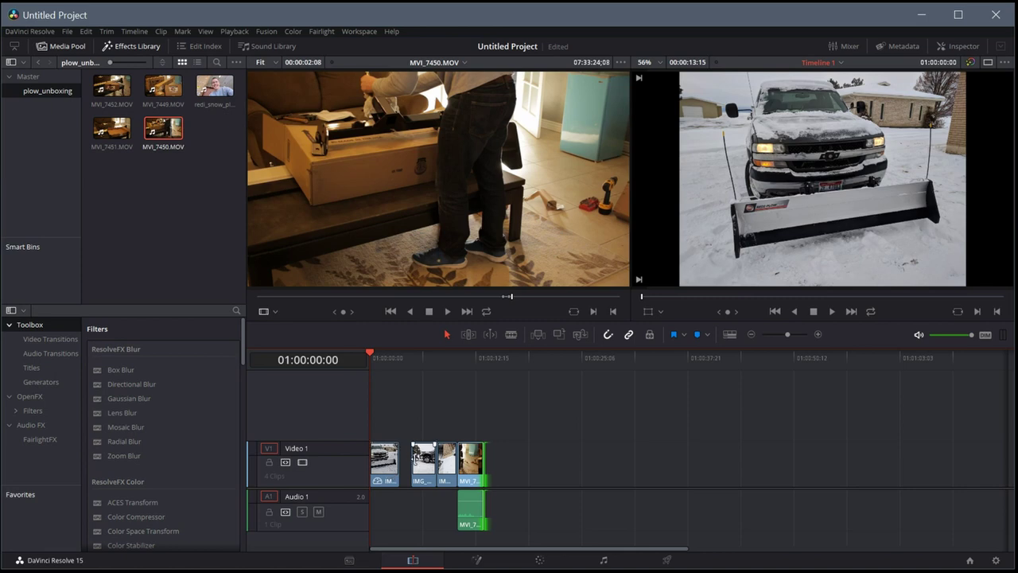
- Zoom the timeline and drag MVI_7450's audio on Audio 1 away from its video
click(819, 334)
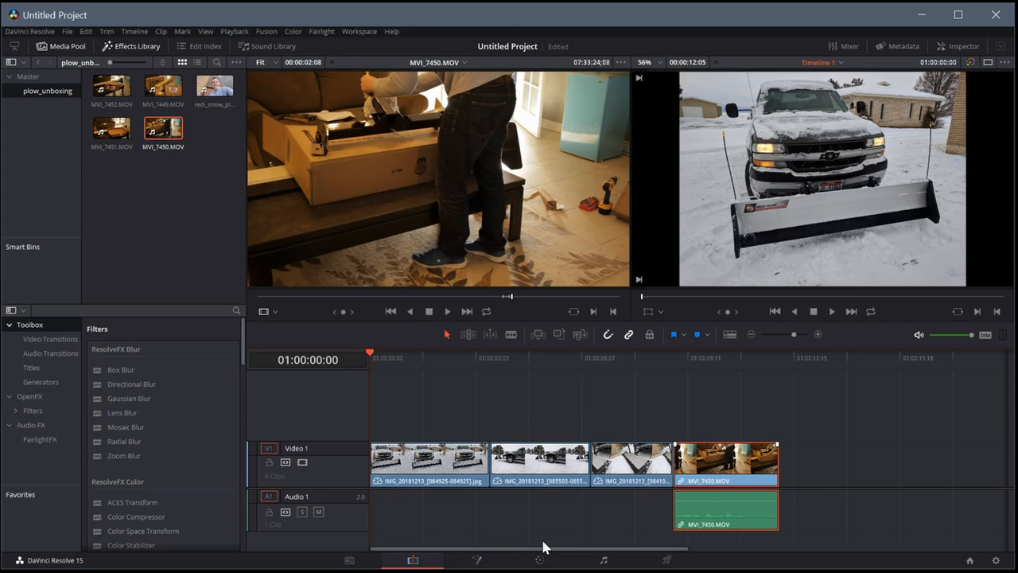
mouse_move(340, 506)
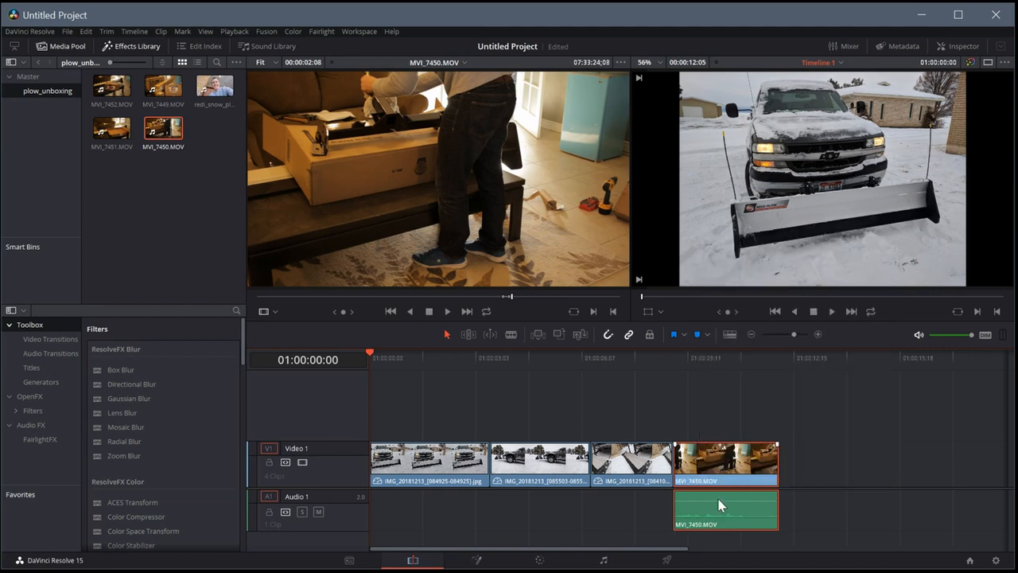
drag(724, 509, 644, 508)
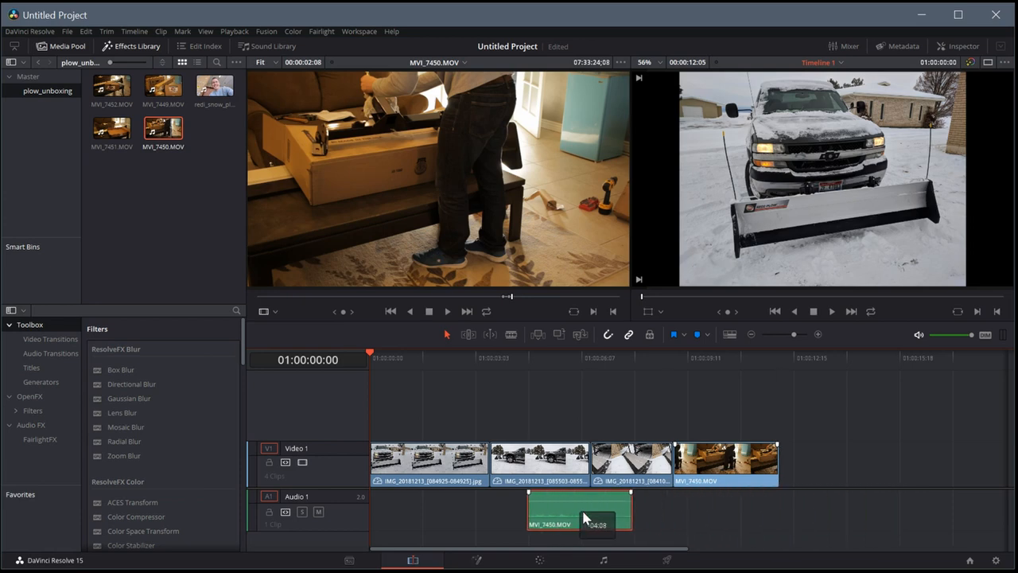
drag(568, 512, 643, 509)
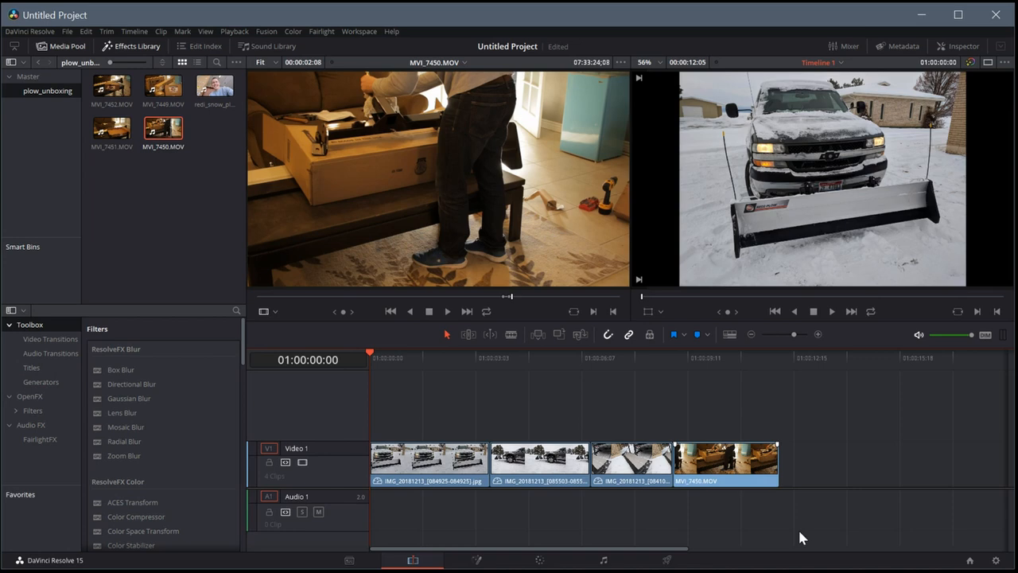
mouse_move(628, 520)
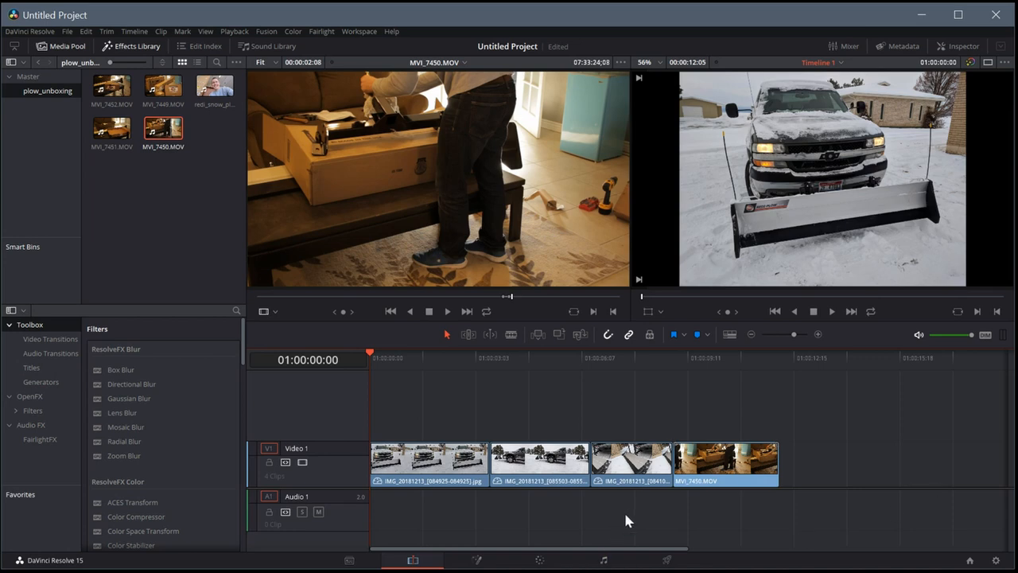
mouse_move(445, 376)
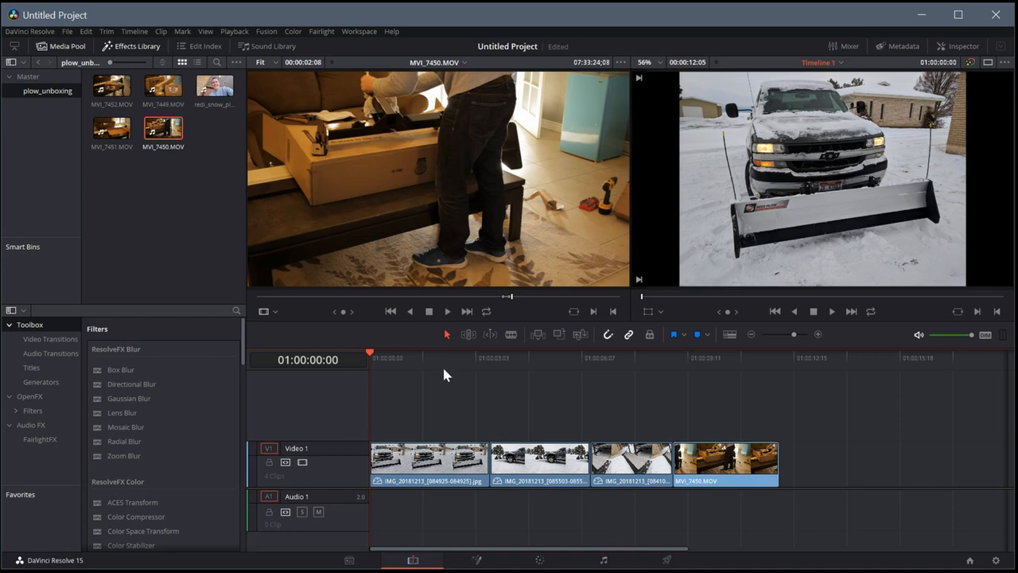
- Trim the three snowplow photo clips on Video 1 shorter, then play Timeline 1
click(443, 357)
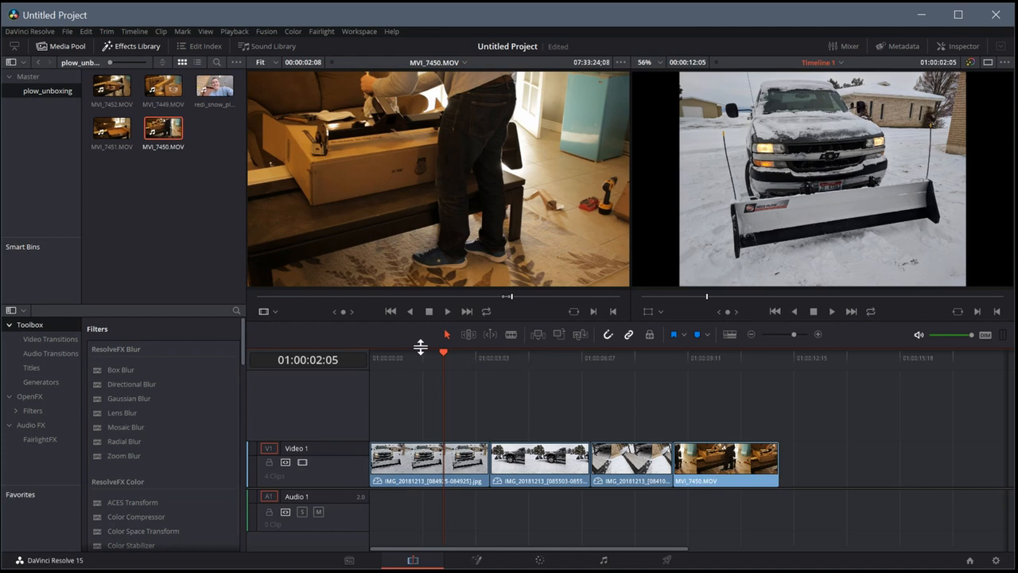
click(773, 311)
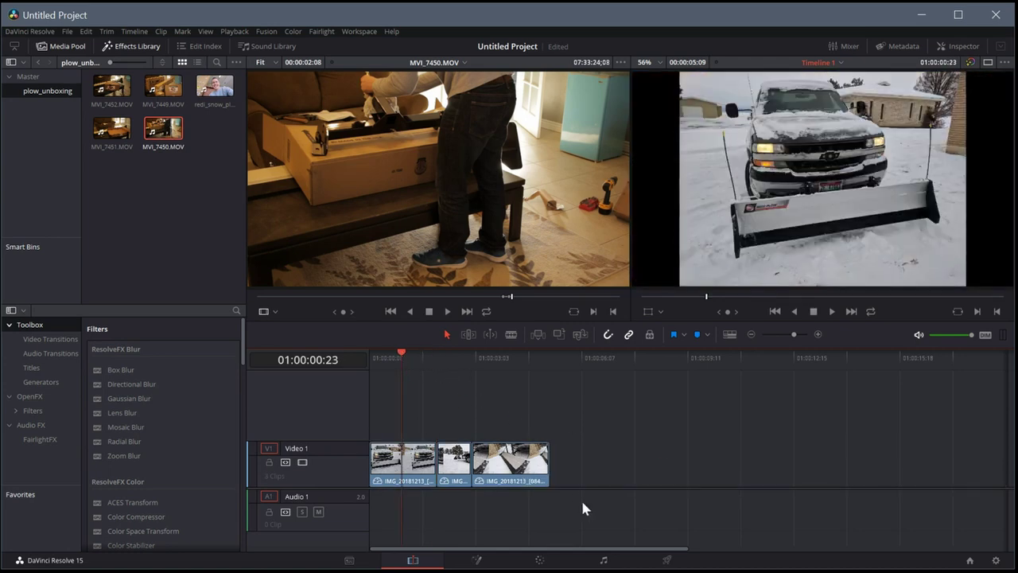
drag(163, 127, 664, 461)
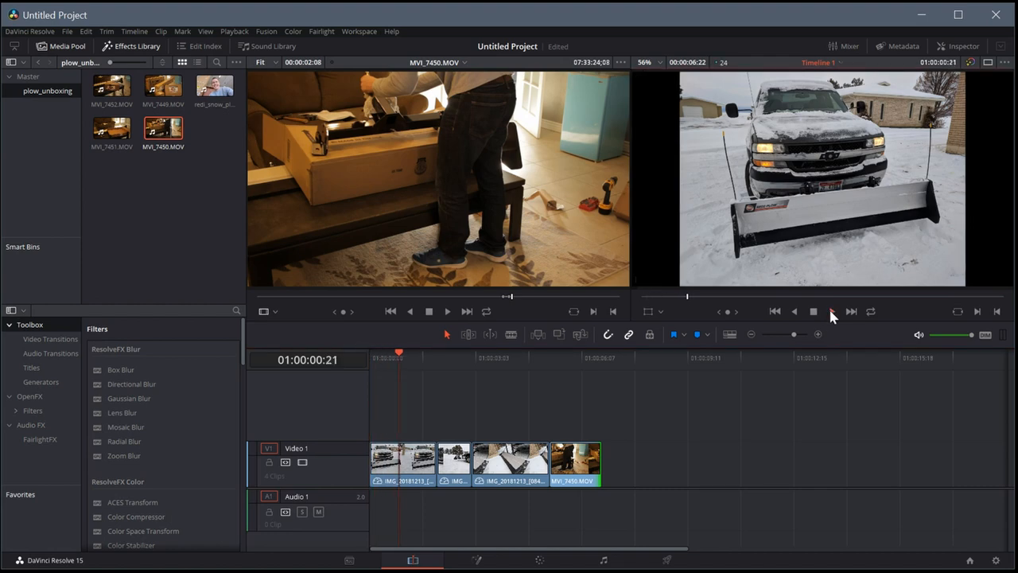
click(832, 311)
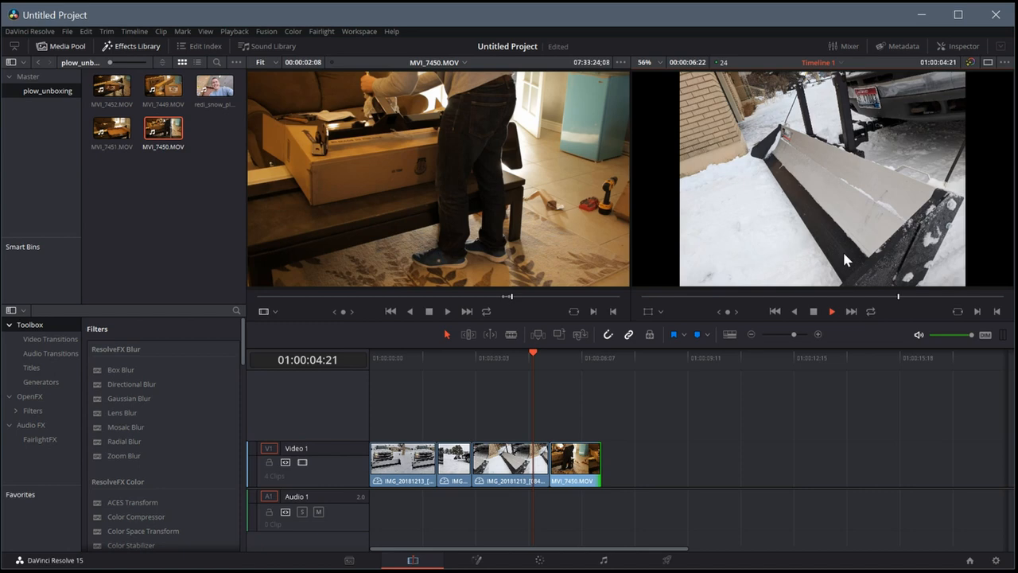
- Stop playback and switch the toolbar panels from Media Pool to the Effects Library
click(813, 311)
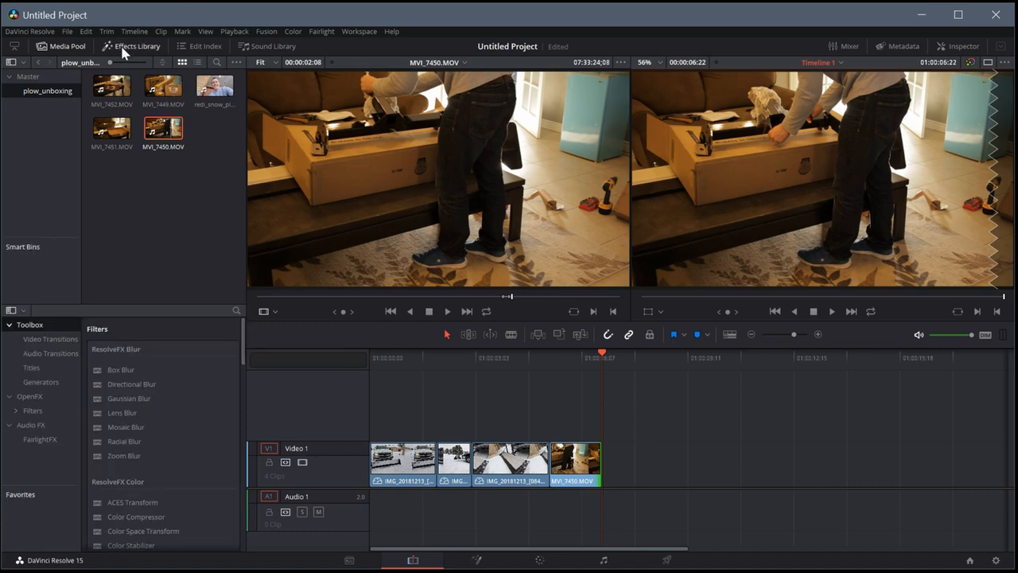
mouse_move(119, 457)
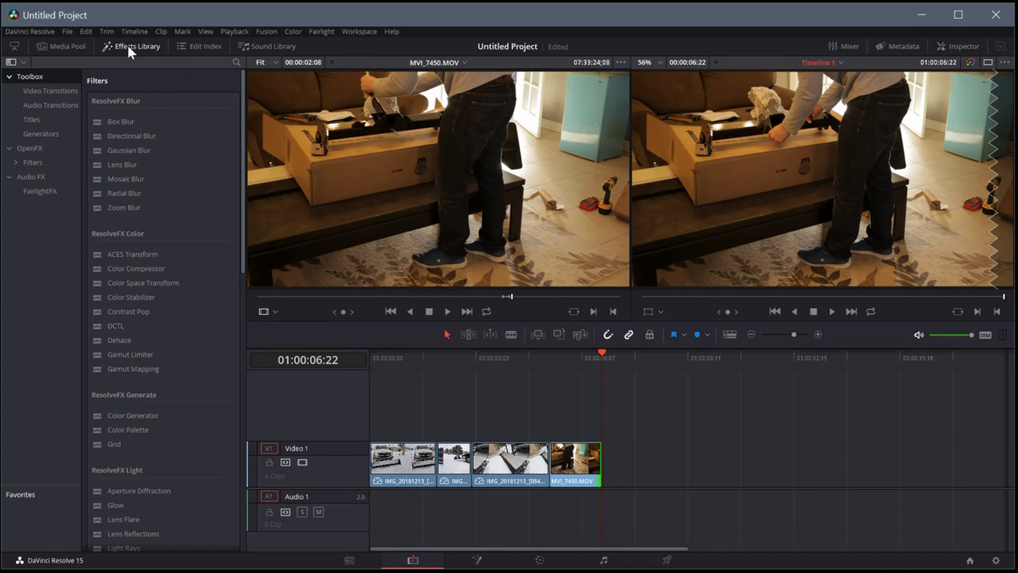
click(131, 45)
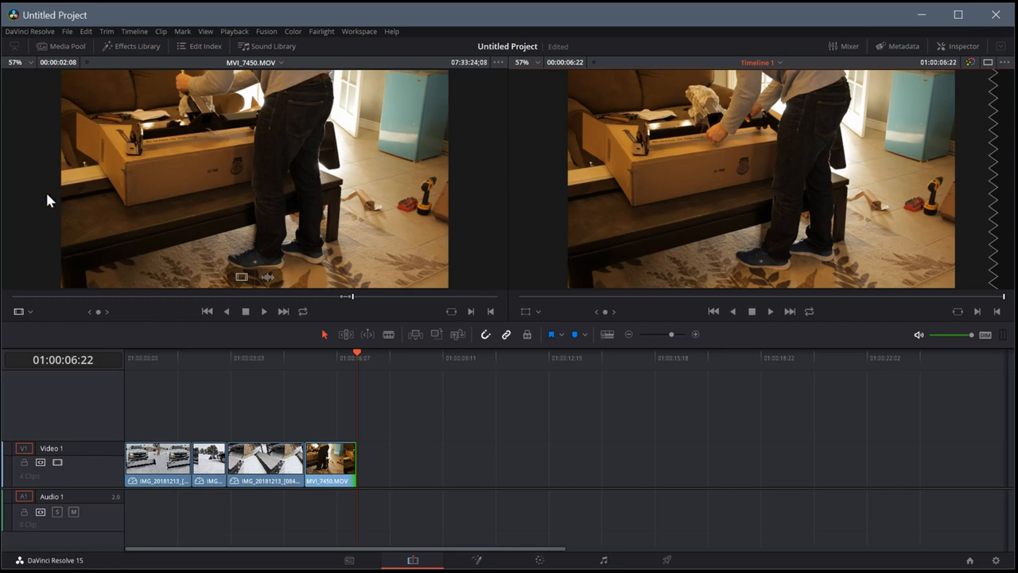
mouse_move(513, 453)
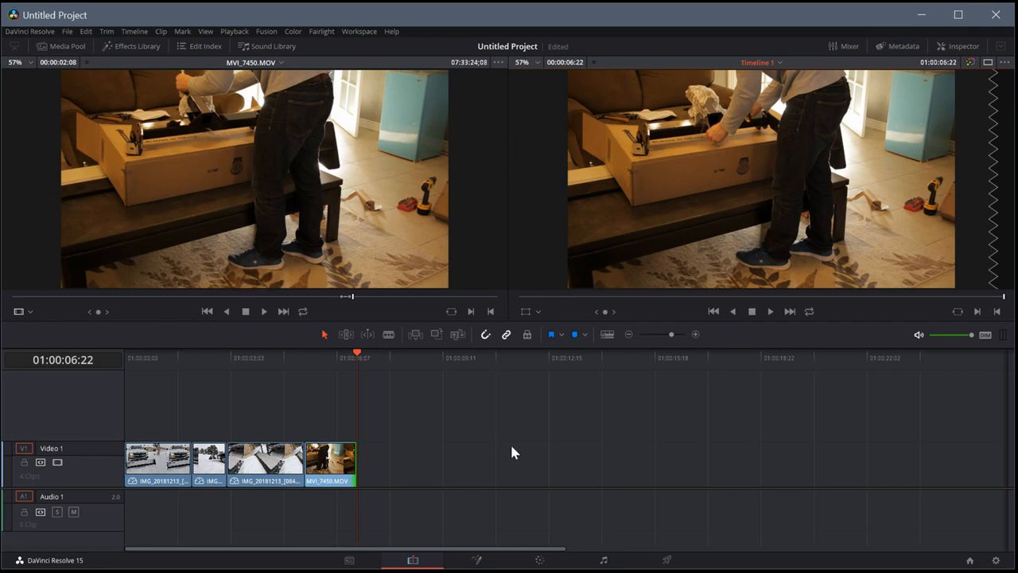
click(62, 46)
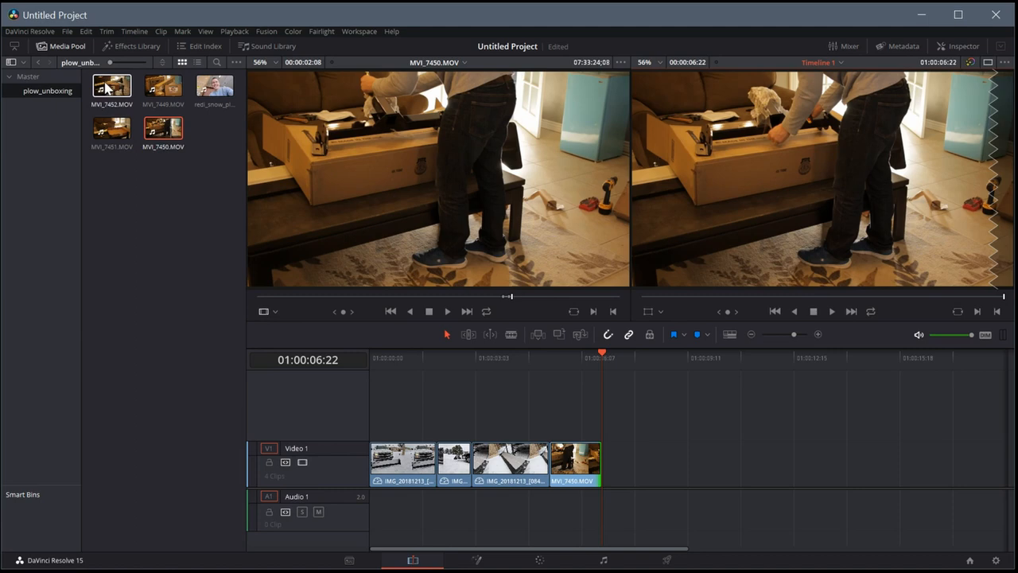
click(61, 45)
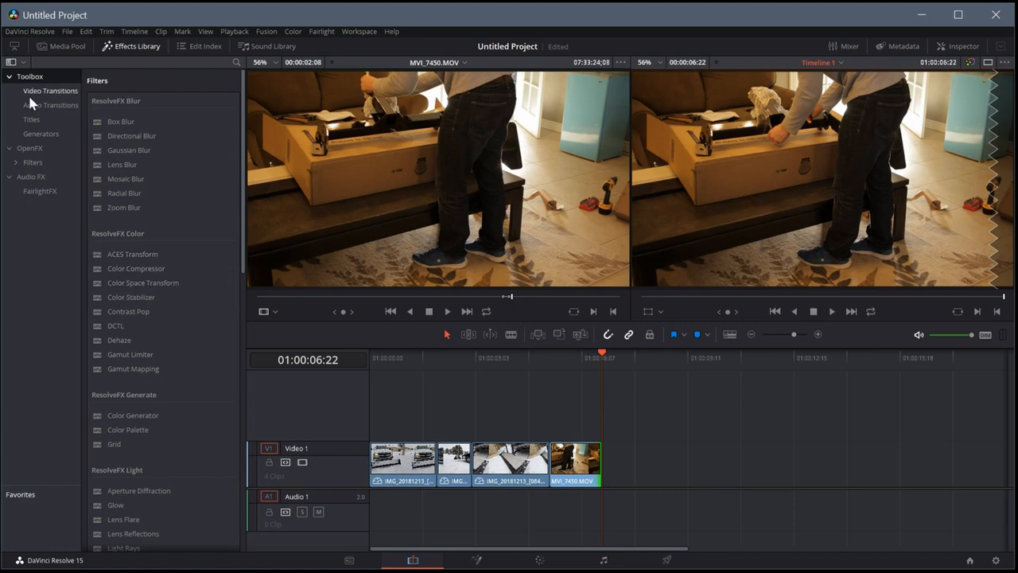
- Add Additive Dissolve between the first two photos and Push before the MVI_7450 clip
click(50, 91)
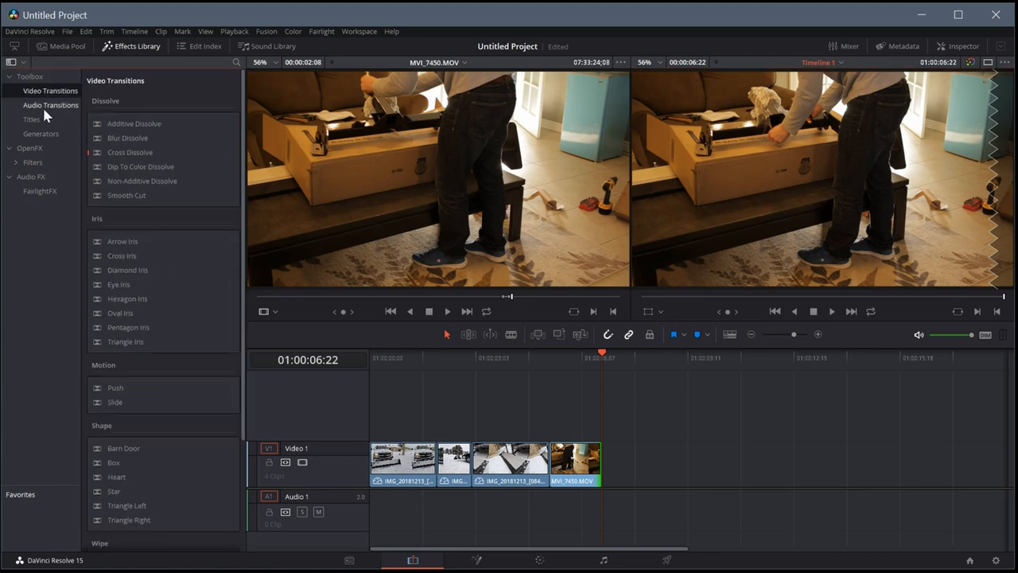
click(50, 104)
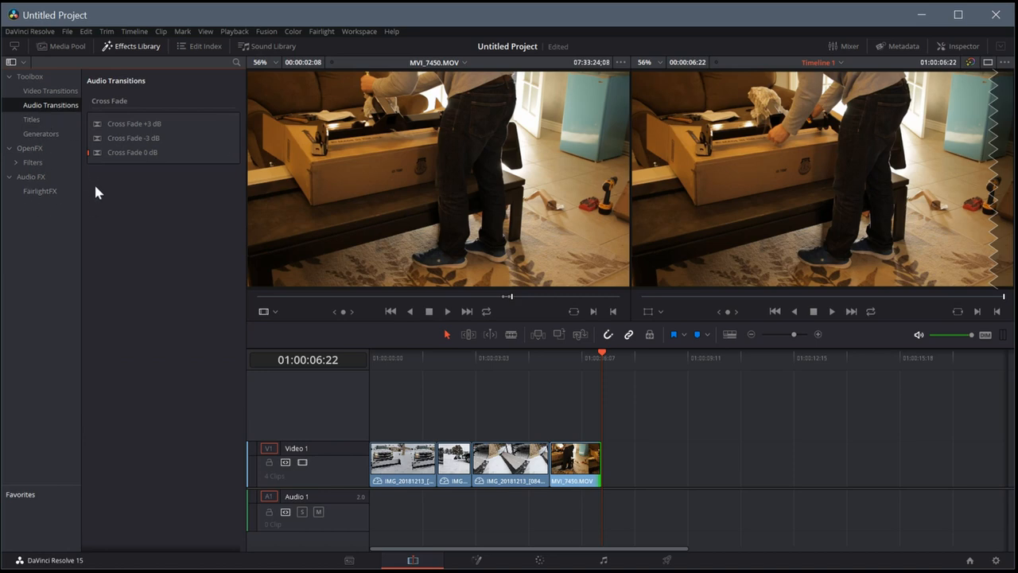
click(51, 90)
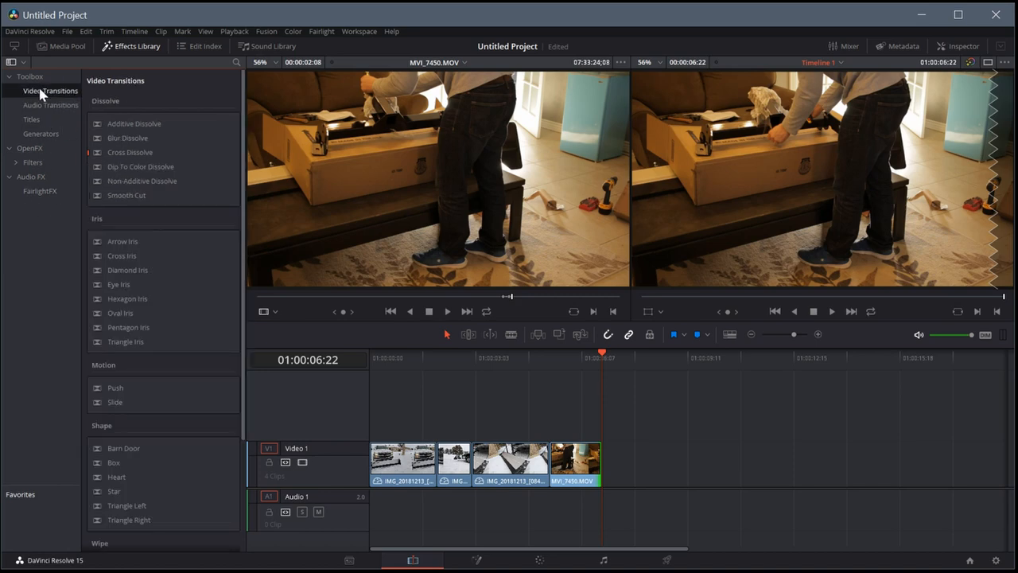
mouse_move(139, 212)
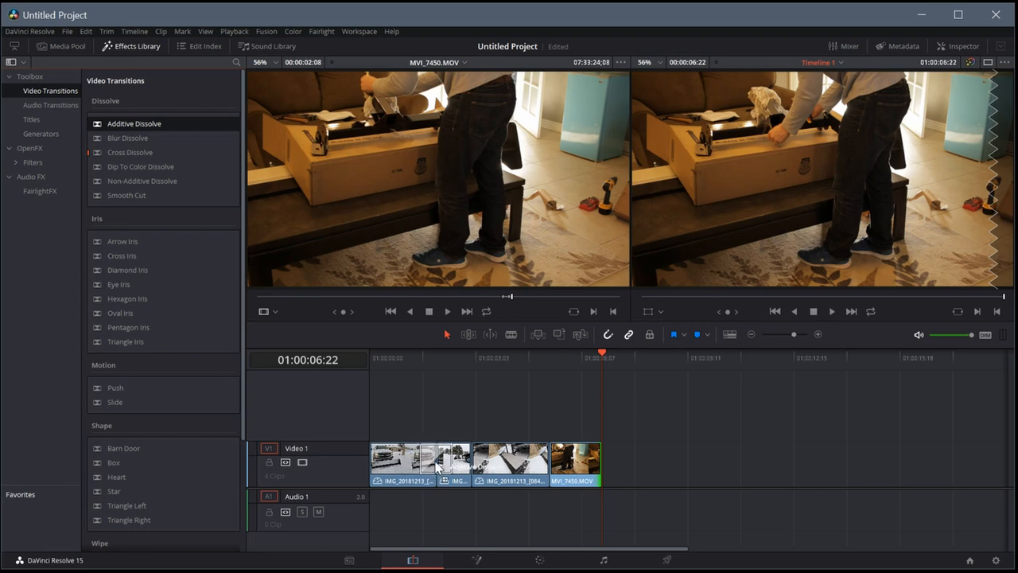
click(406, 357)
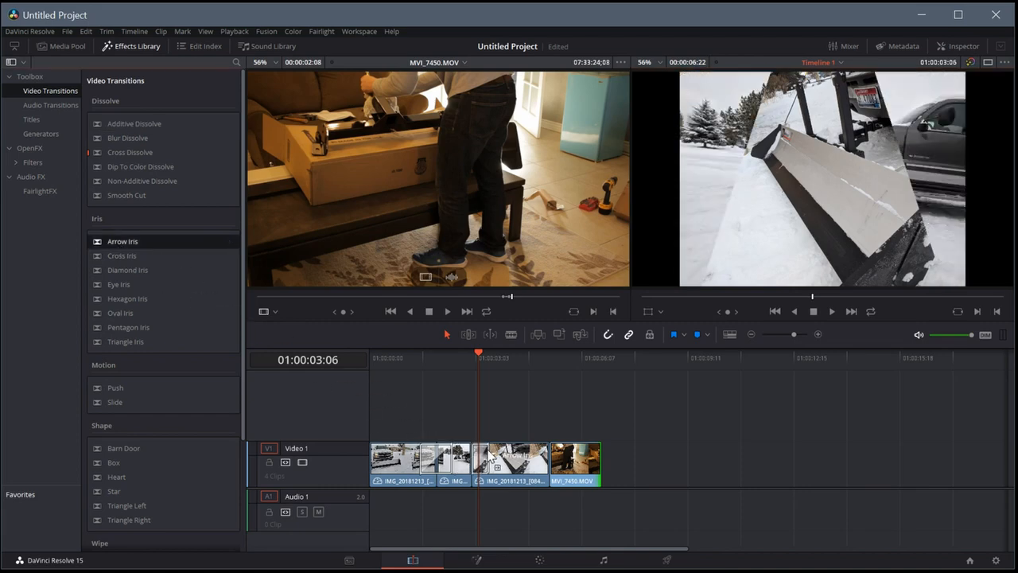
scroll(down, 3)
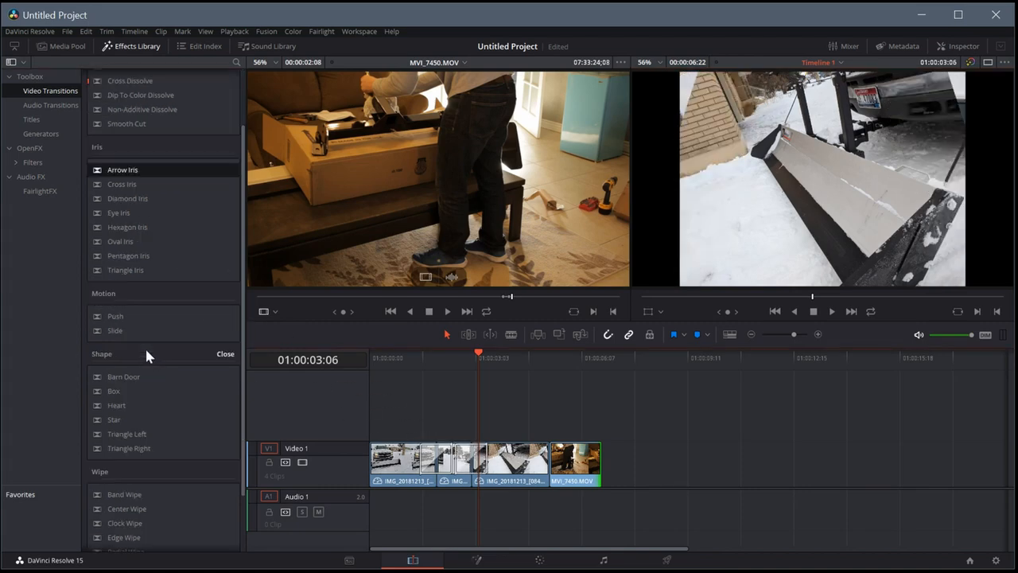
drag(115, 315, 557, 461)
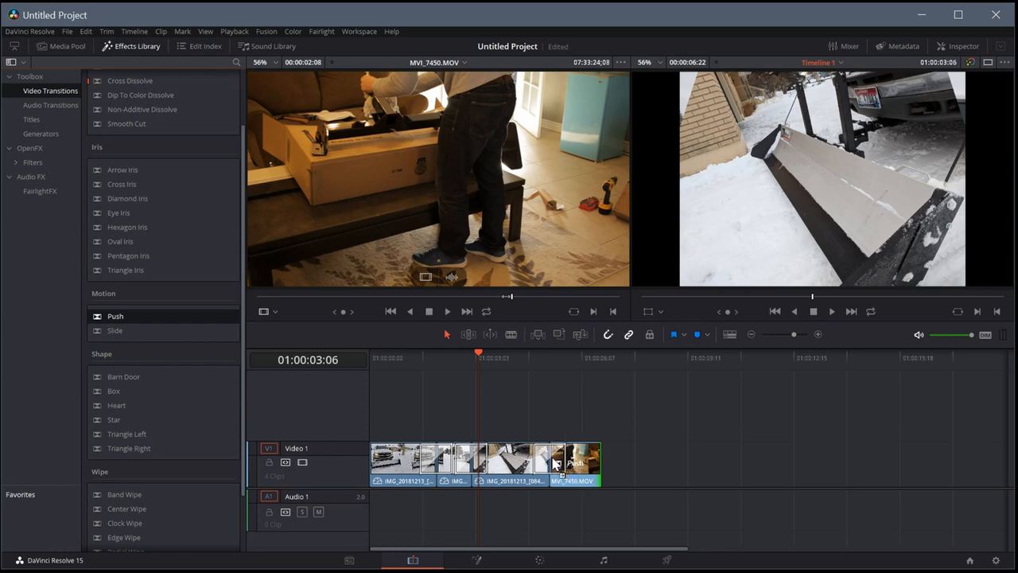
click(396, 352)
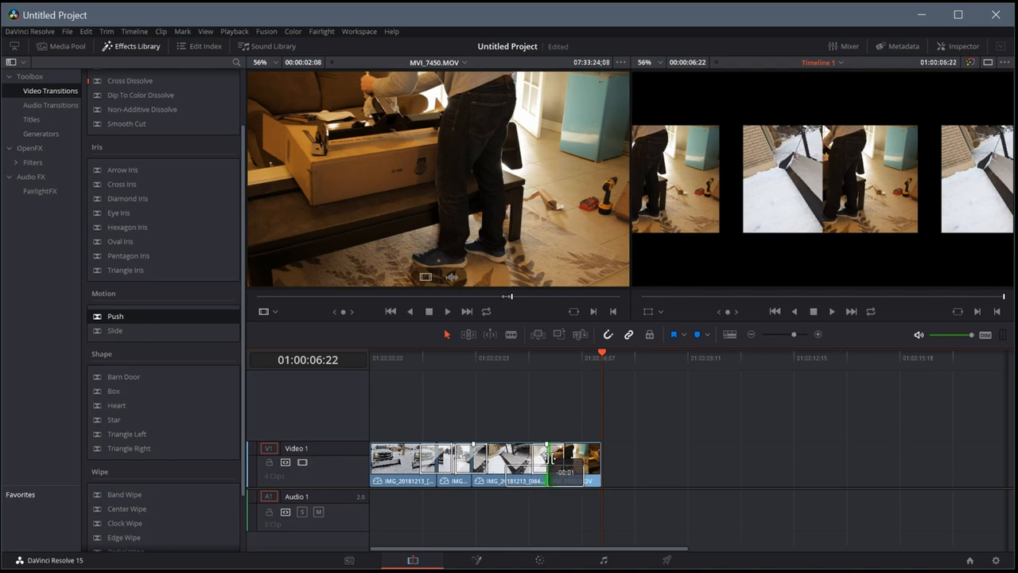
- Lengthen the Push transition into MVI_7450 and play the timeline to preview the transitions
click(564, 461)
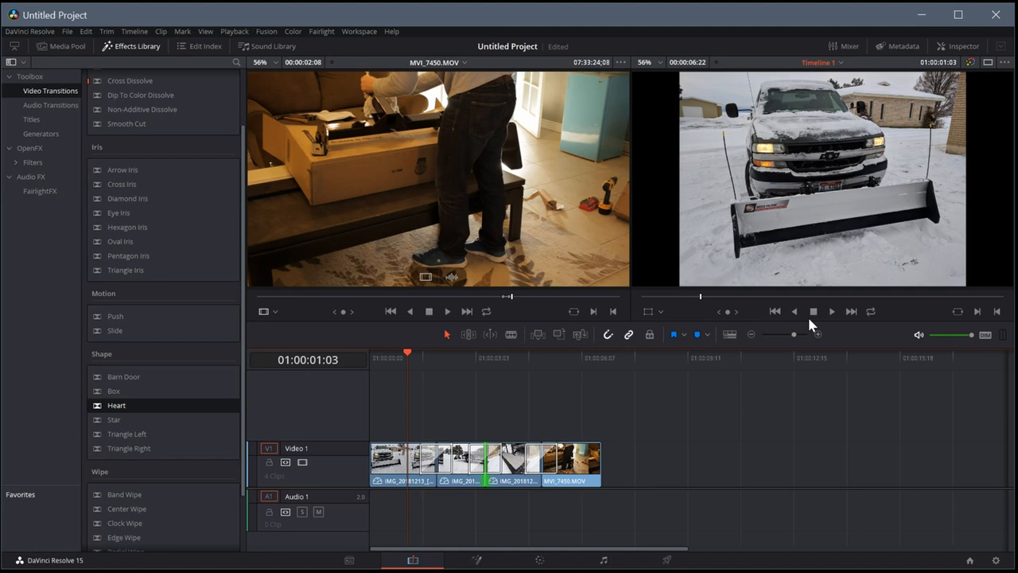
click(831, 311)
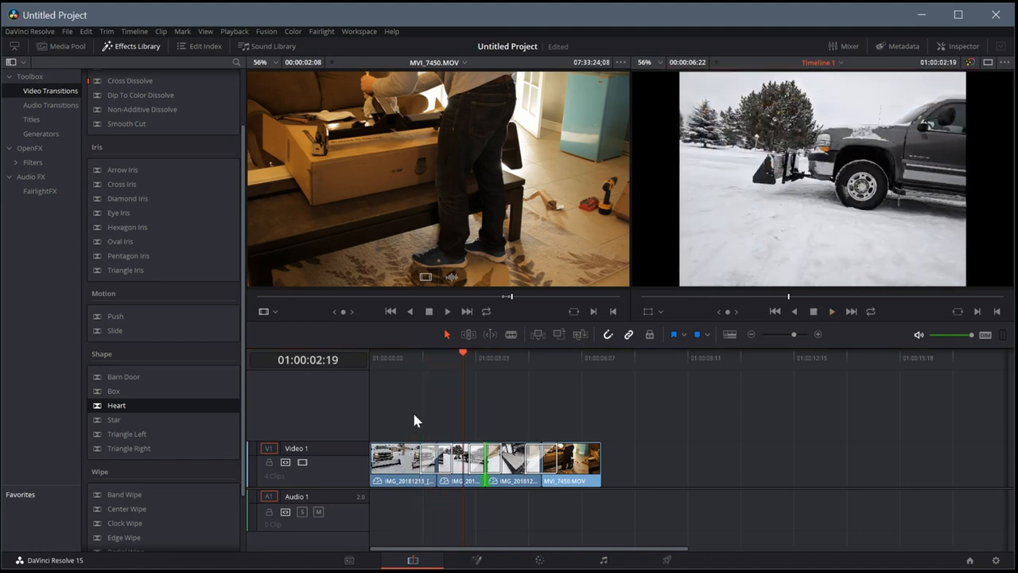
scroll(down, 3)
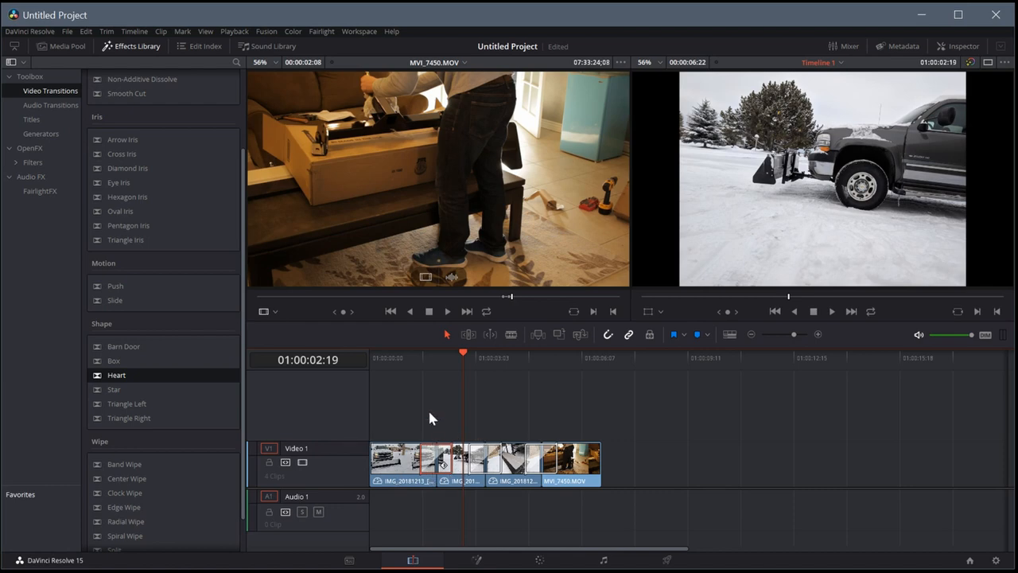
mouse_move(413, 416)
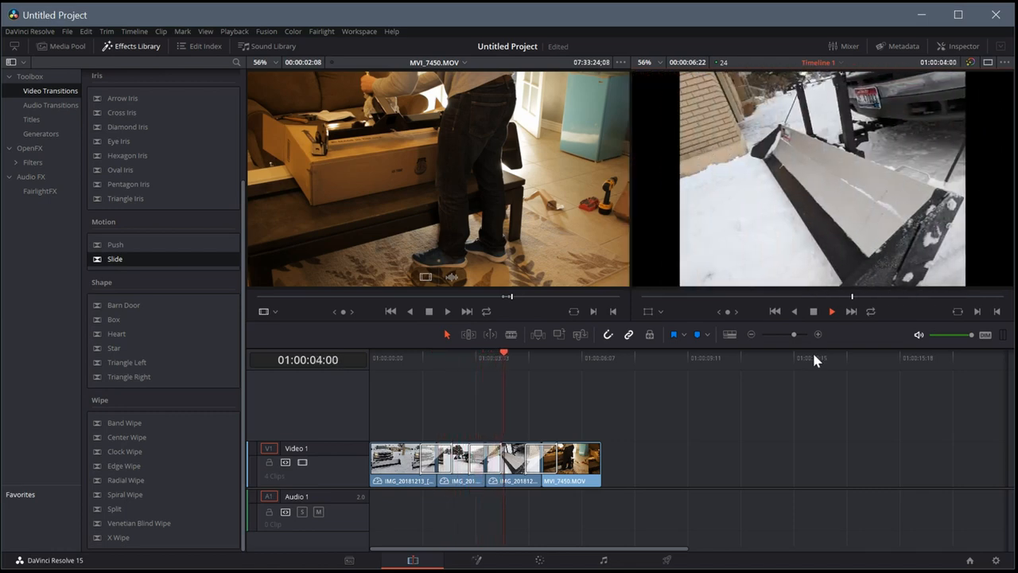
- Play Timeline 1 past the photos into the unboxing clip, then stop playback
click(831, 311)
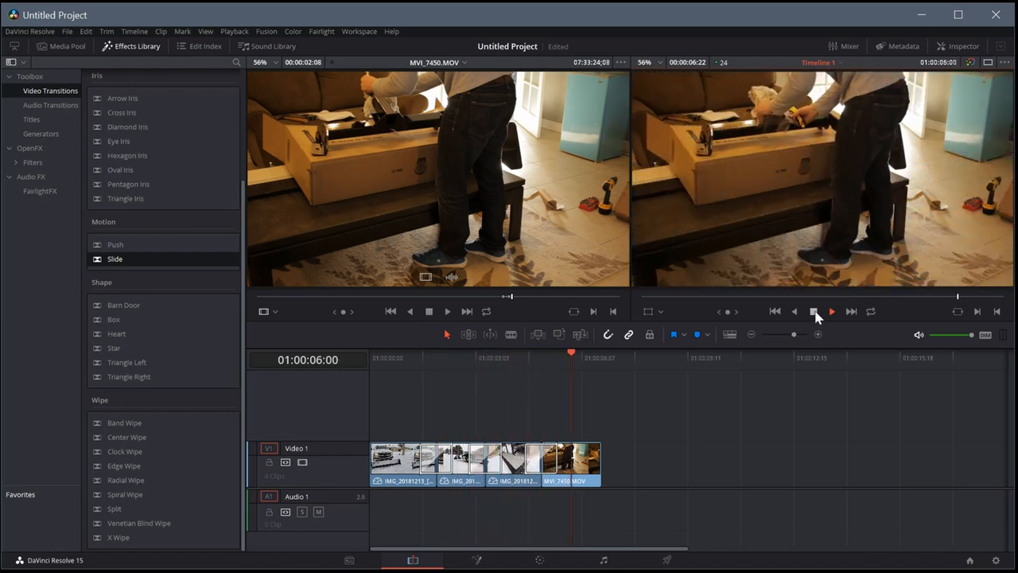
click(832, 311)
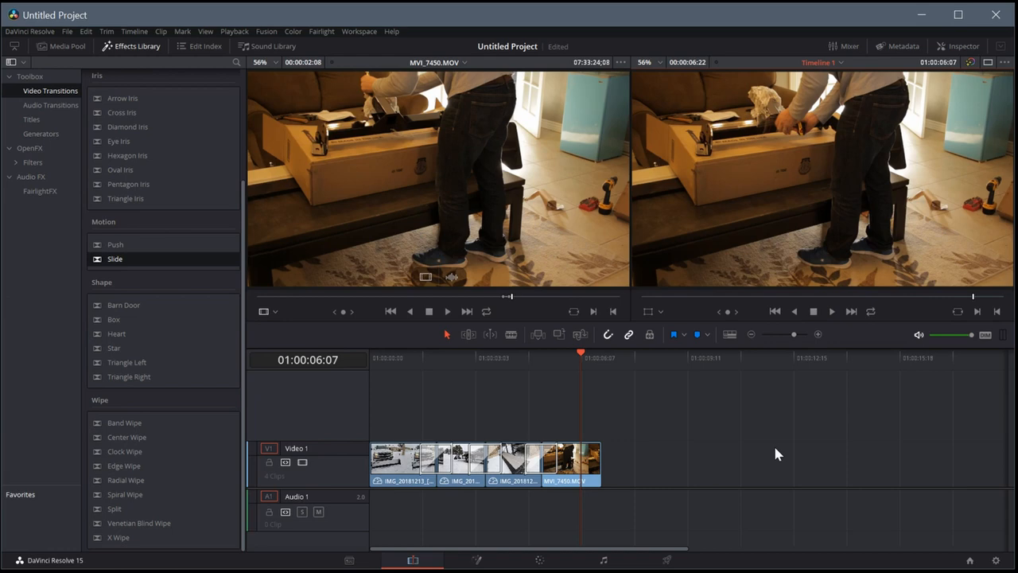
mouse_move(459, 437)
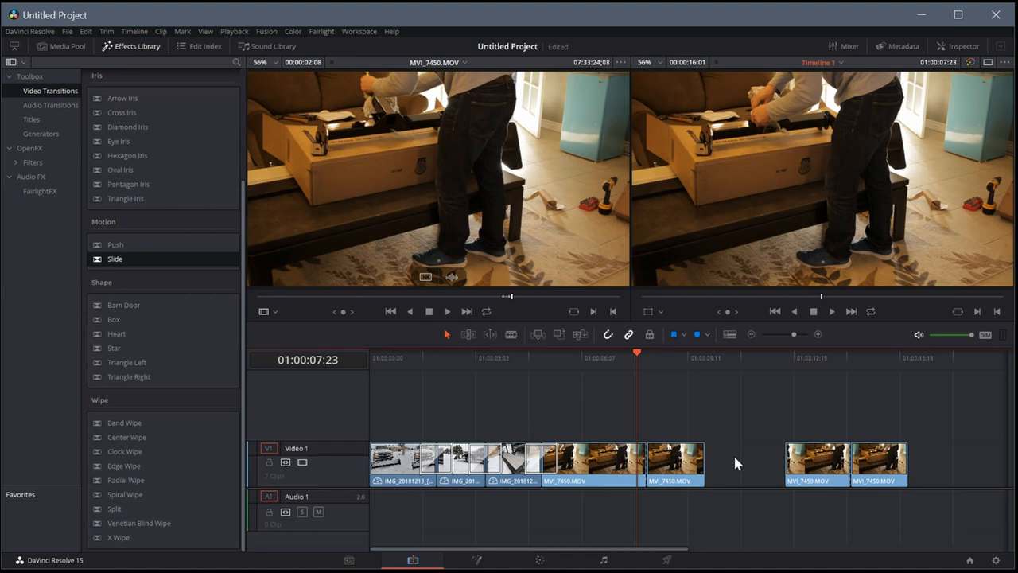
mouse_move(660, 460)
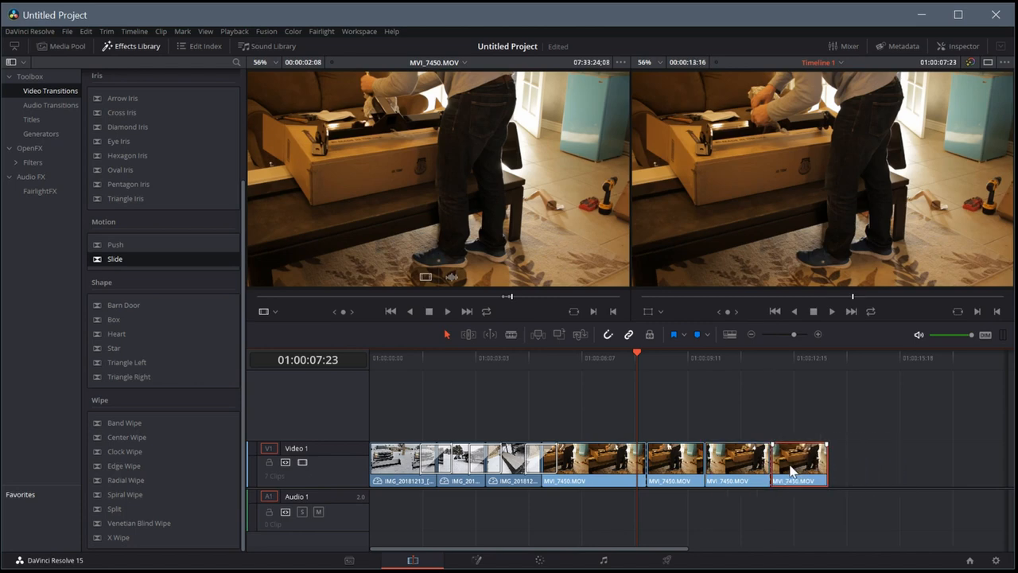
- Close the gap and delete extra MVI_7450 pieces, keeping two photos and one unboxing clip
drag(795, 464, 909, 464)
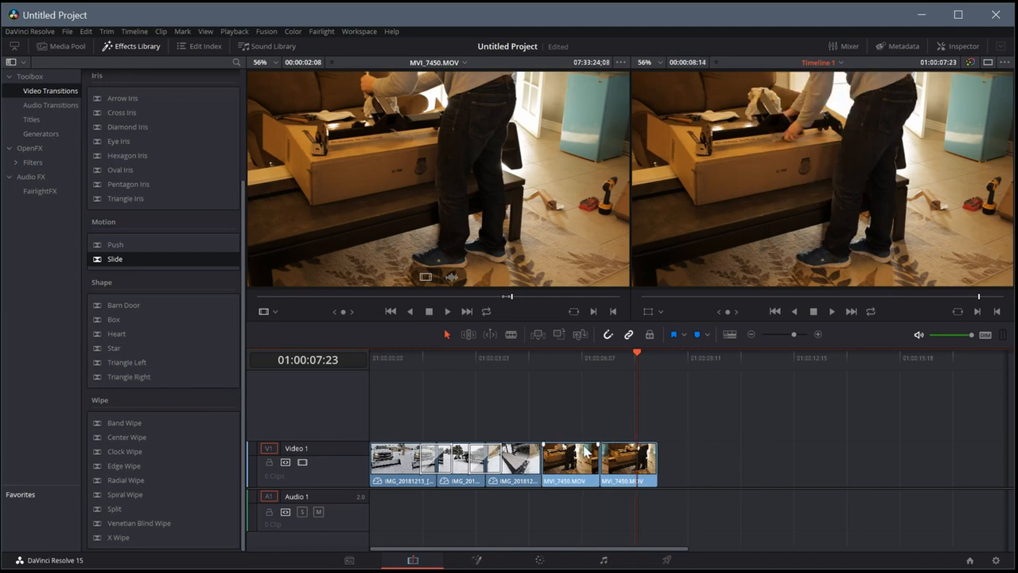
click(461, 464)
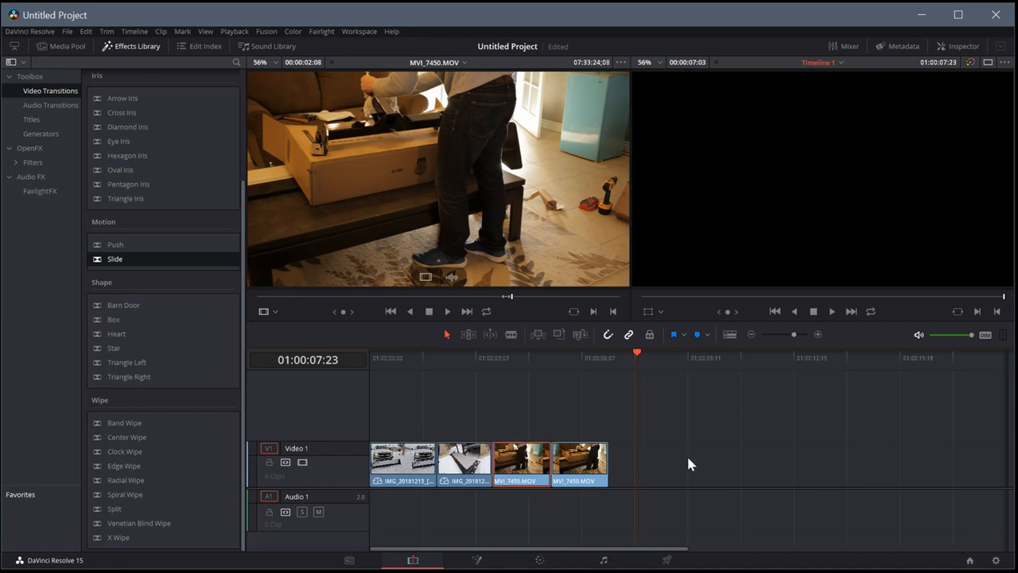
click(520, 465)
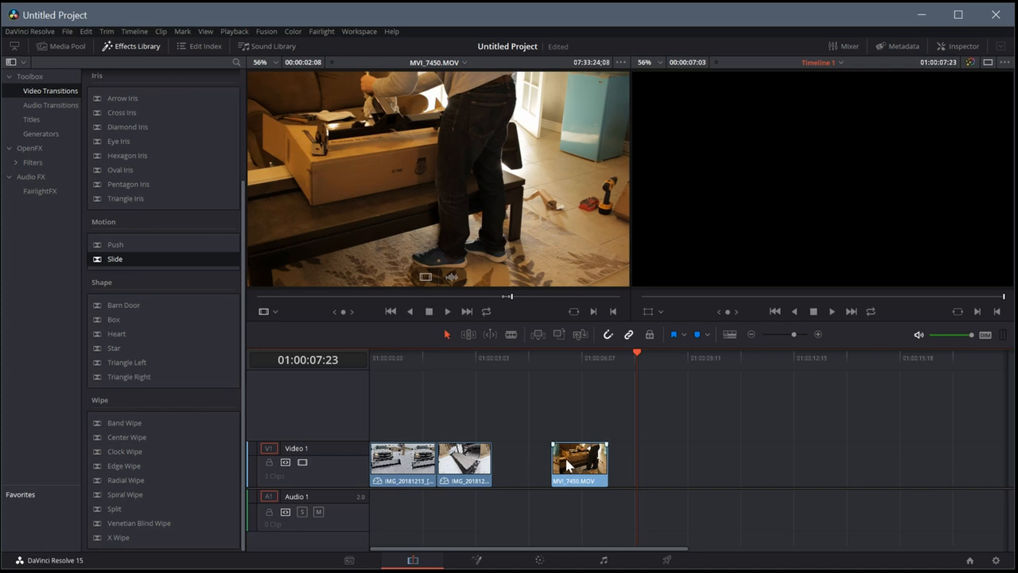
click(29, 148)
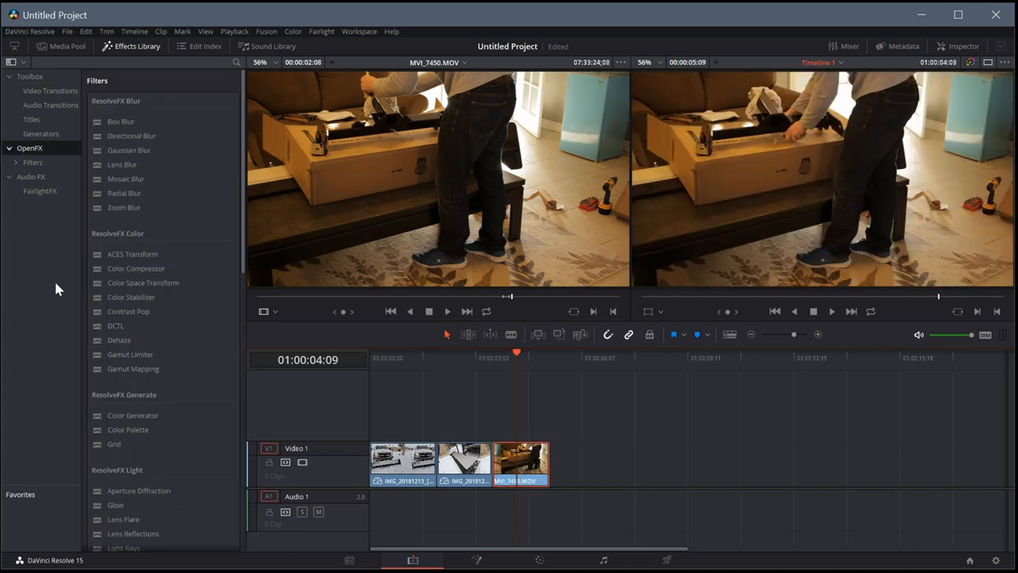